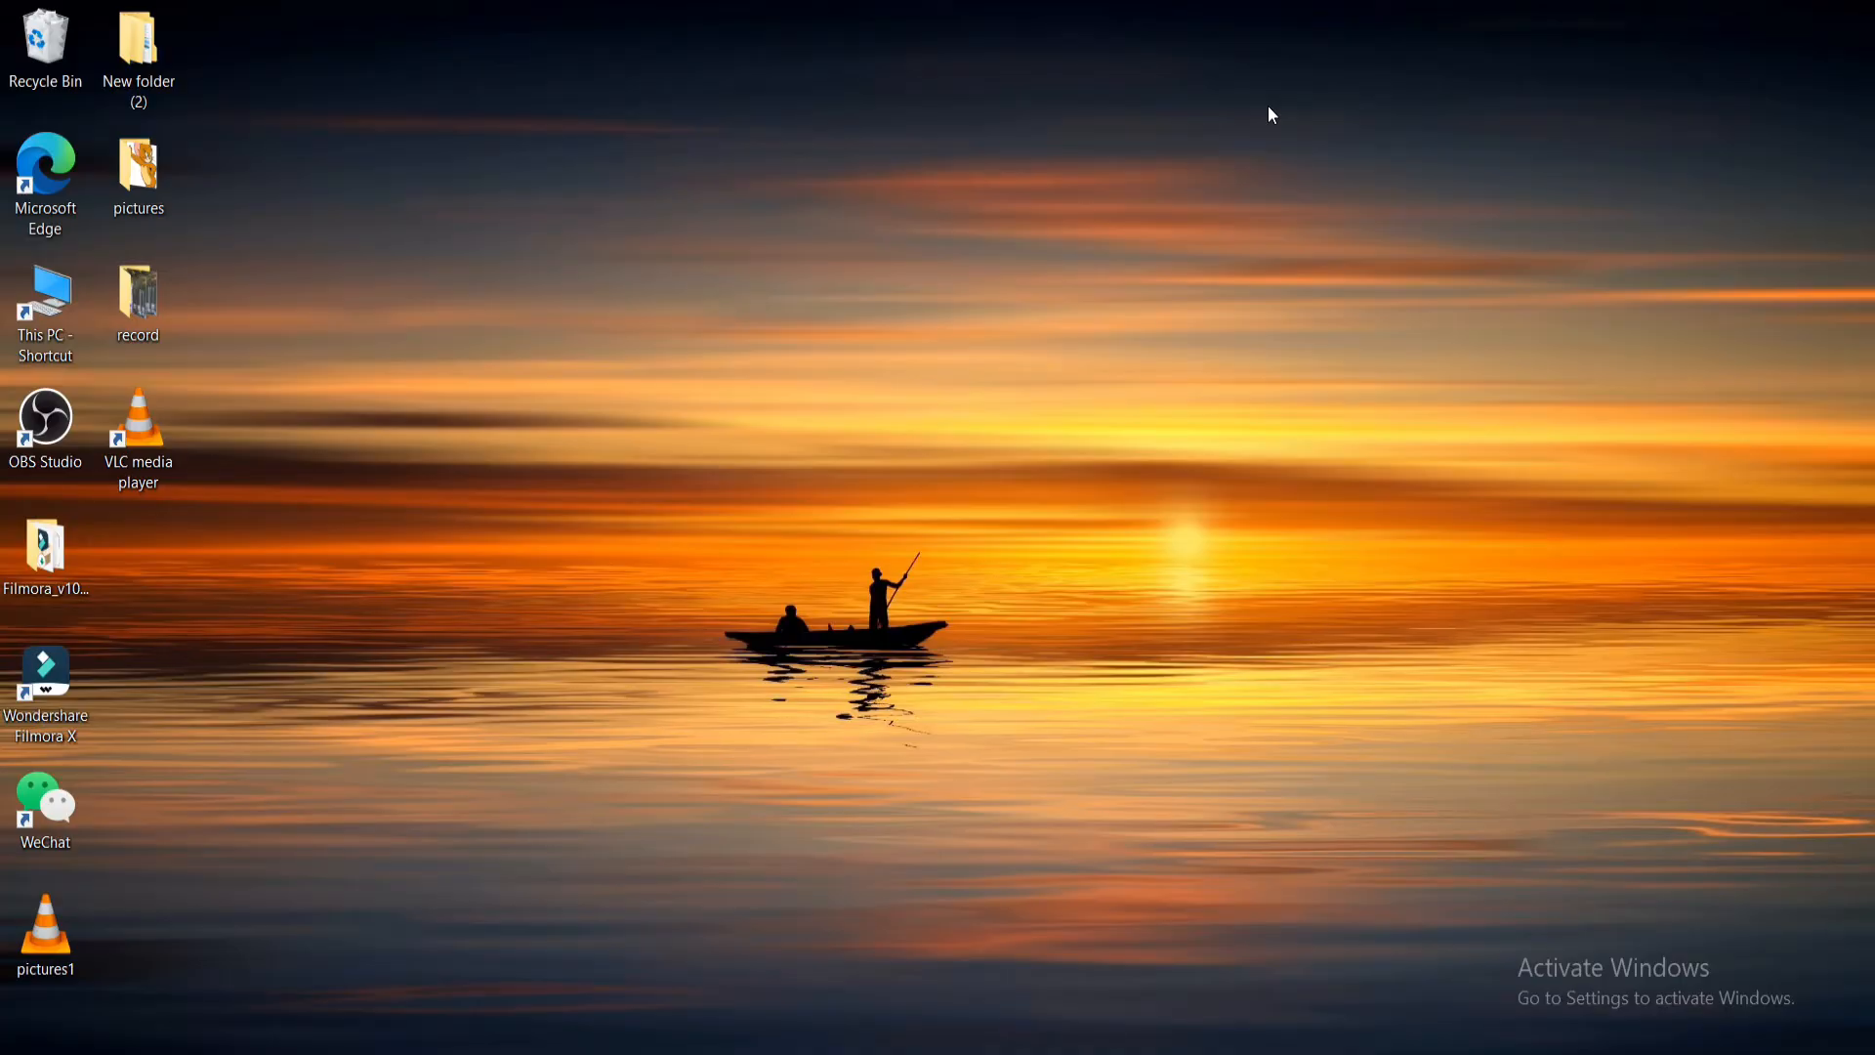
{"action": "mouse_move", "coordinate": [499, 595]}
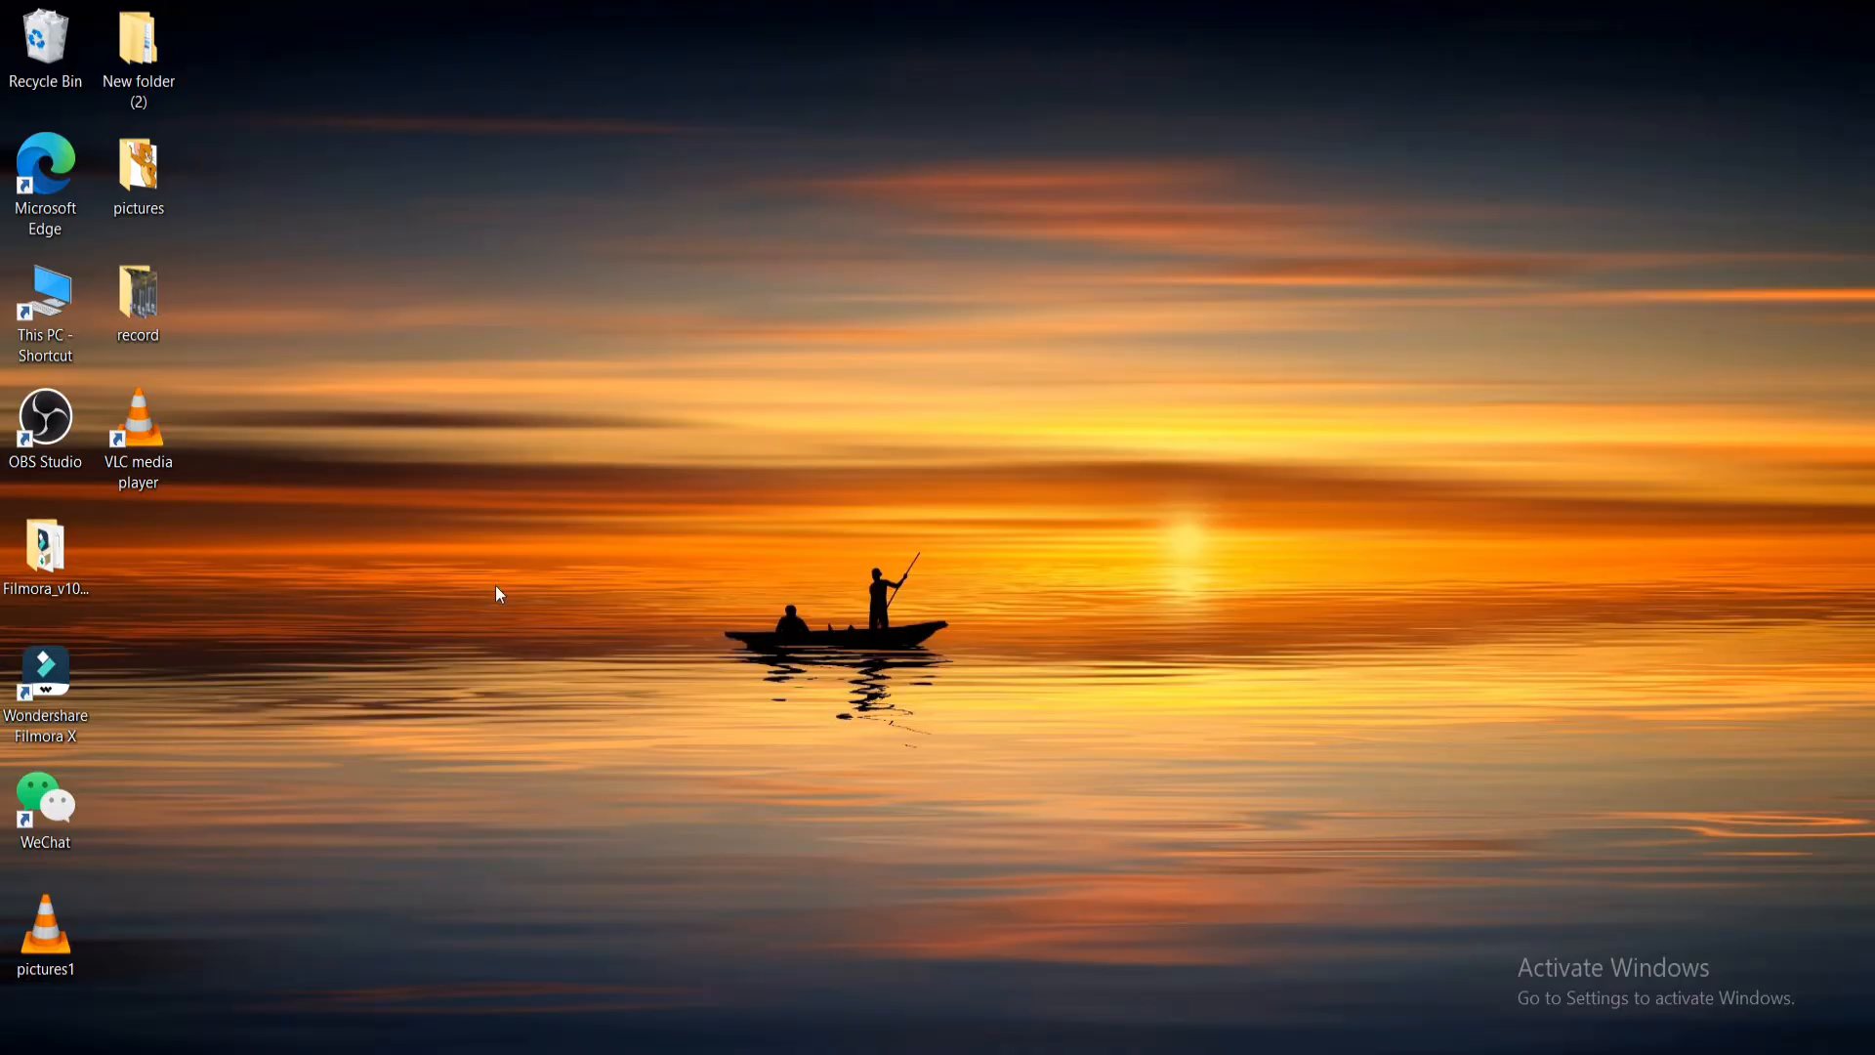
{"action": "mouse_move", "coordinate": [644, 602]}
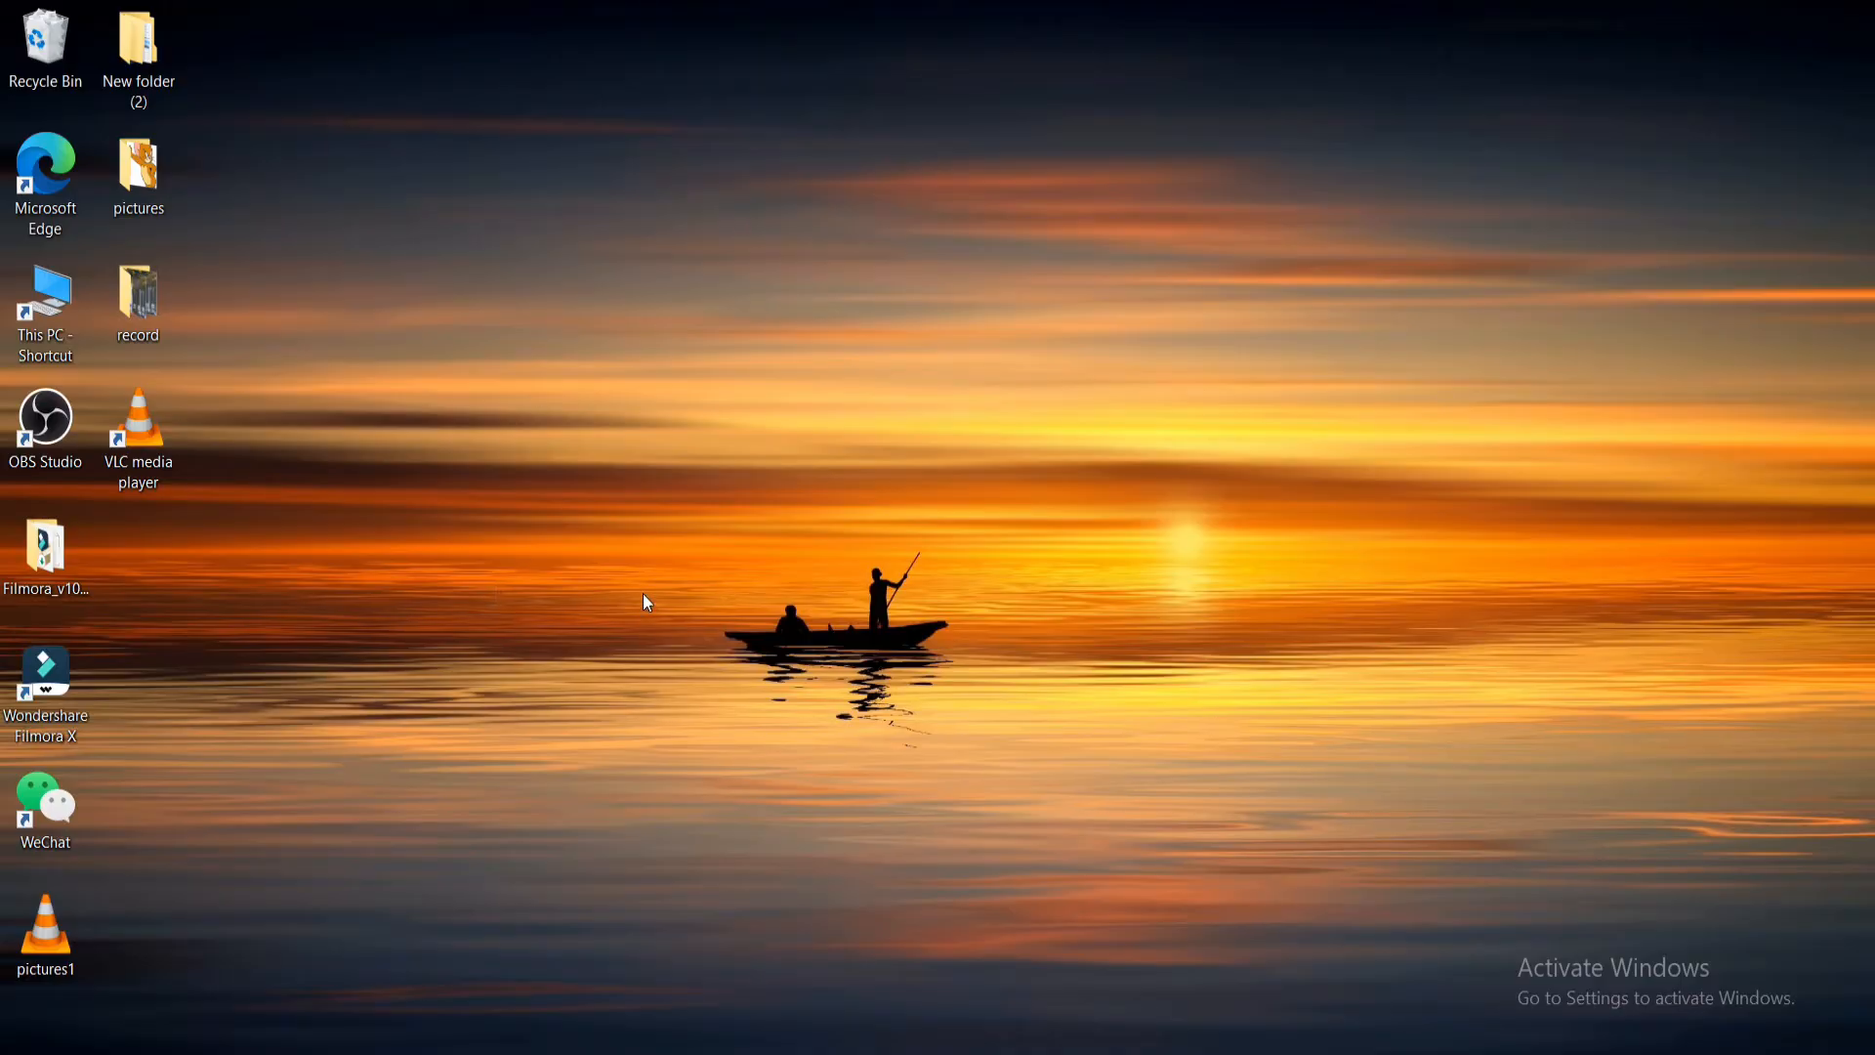
{"action": "left_click", "coordinate": [46, 180]}
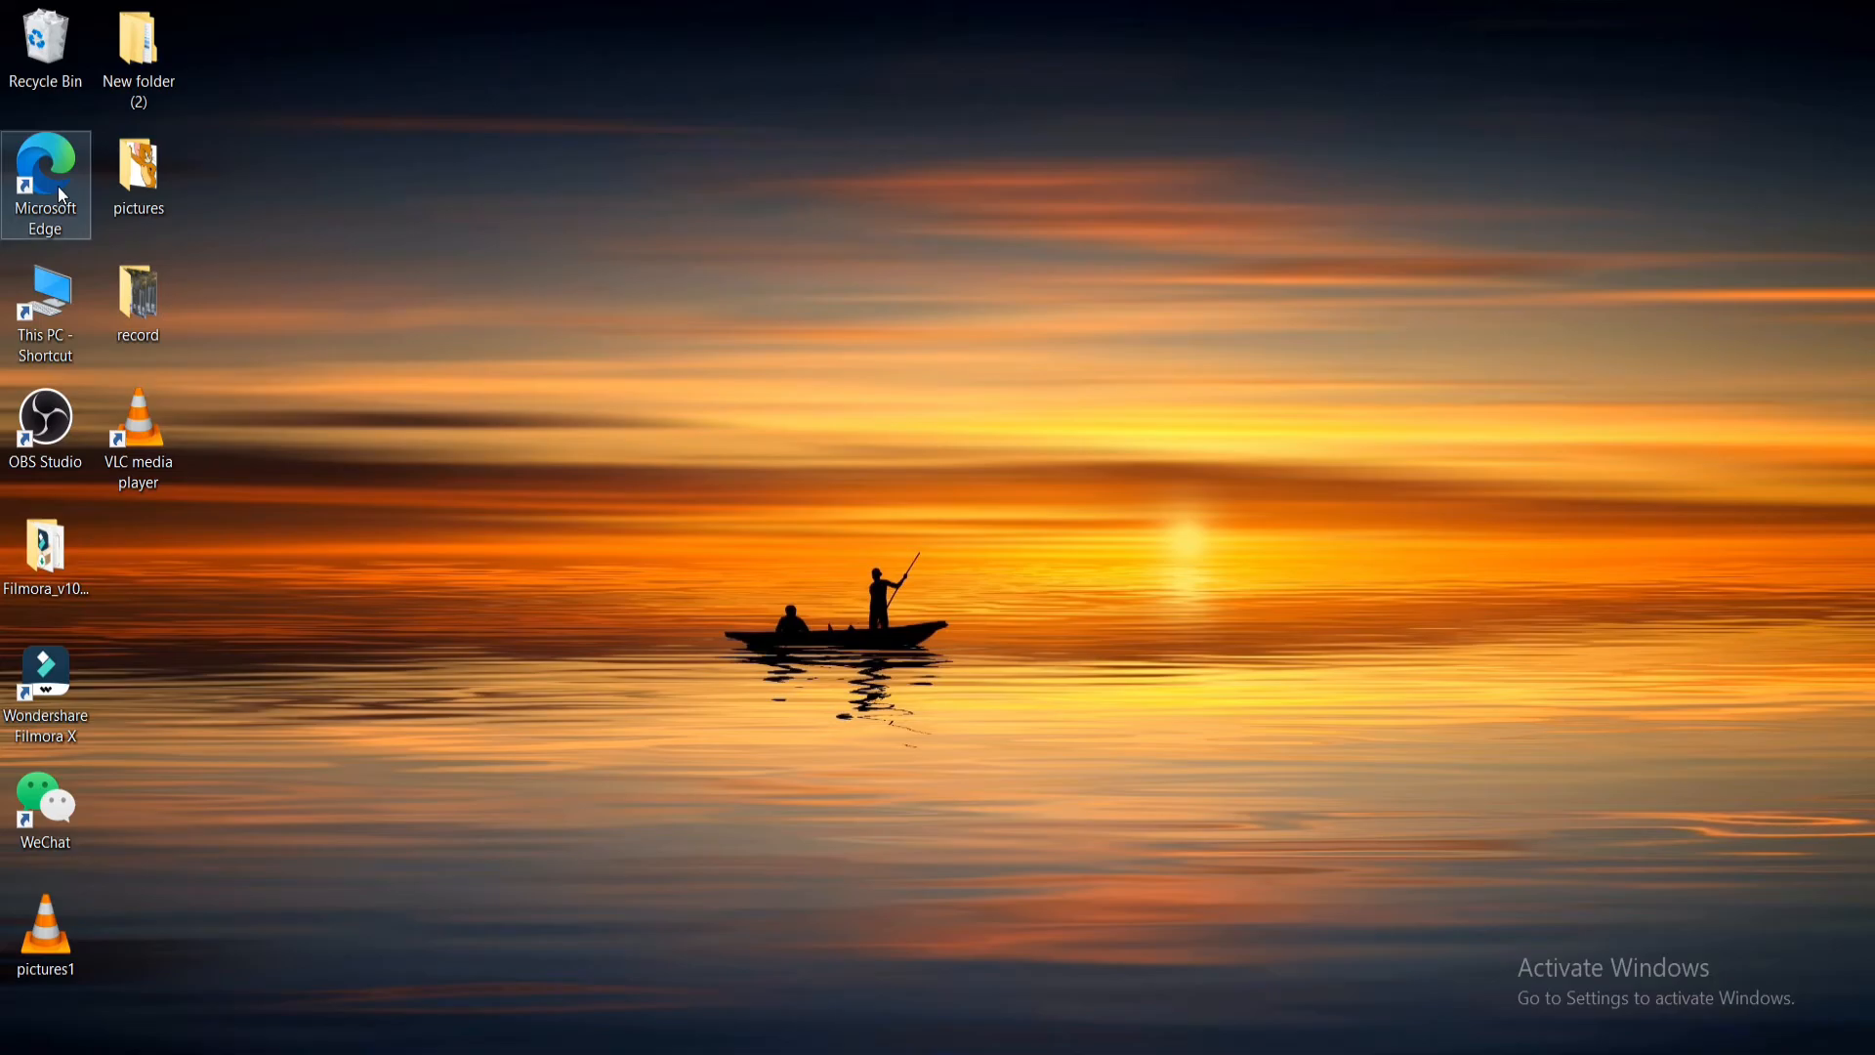
{"action": "double_click", "coordinate": [46, 180]}
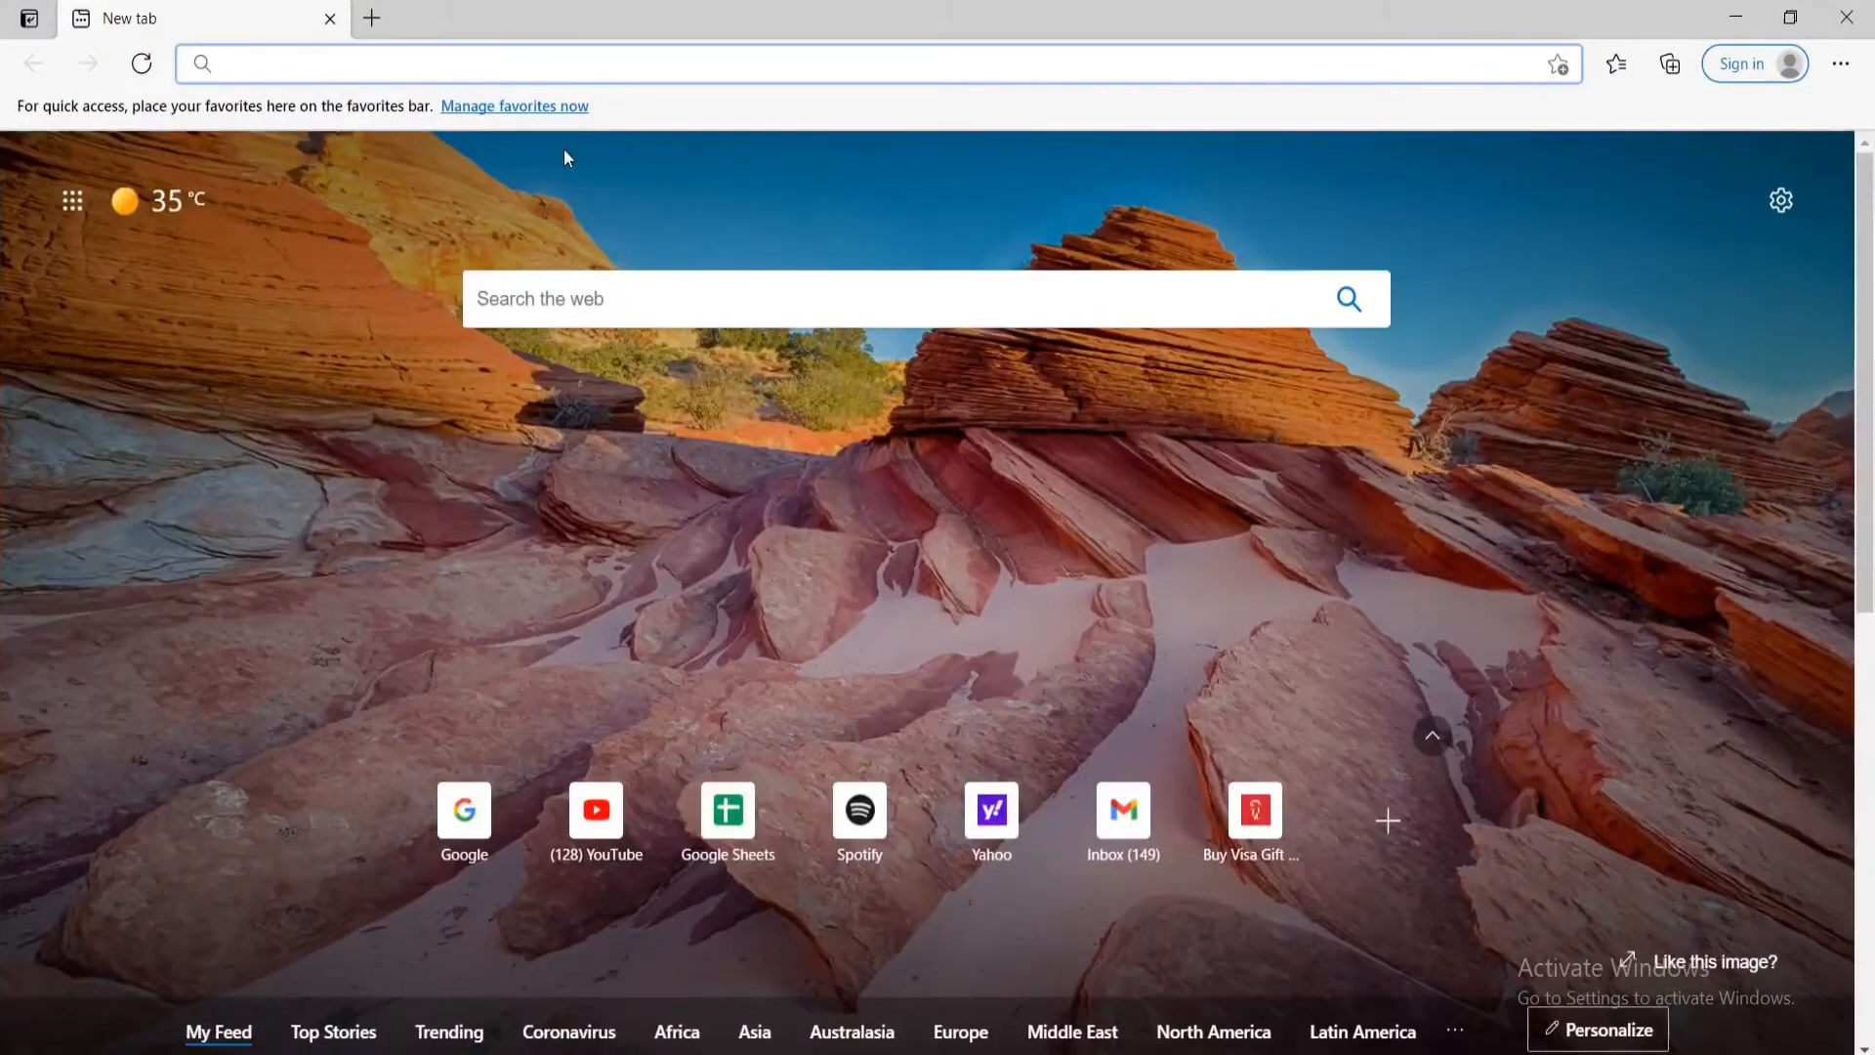
{"action": "left_click", "coordinate": [837, 64]}
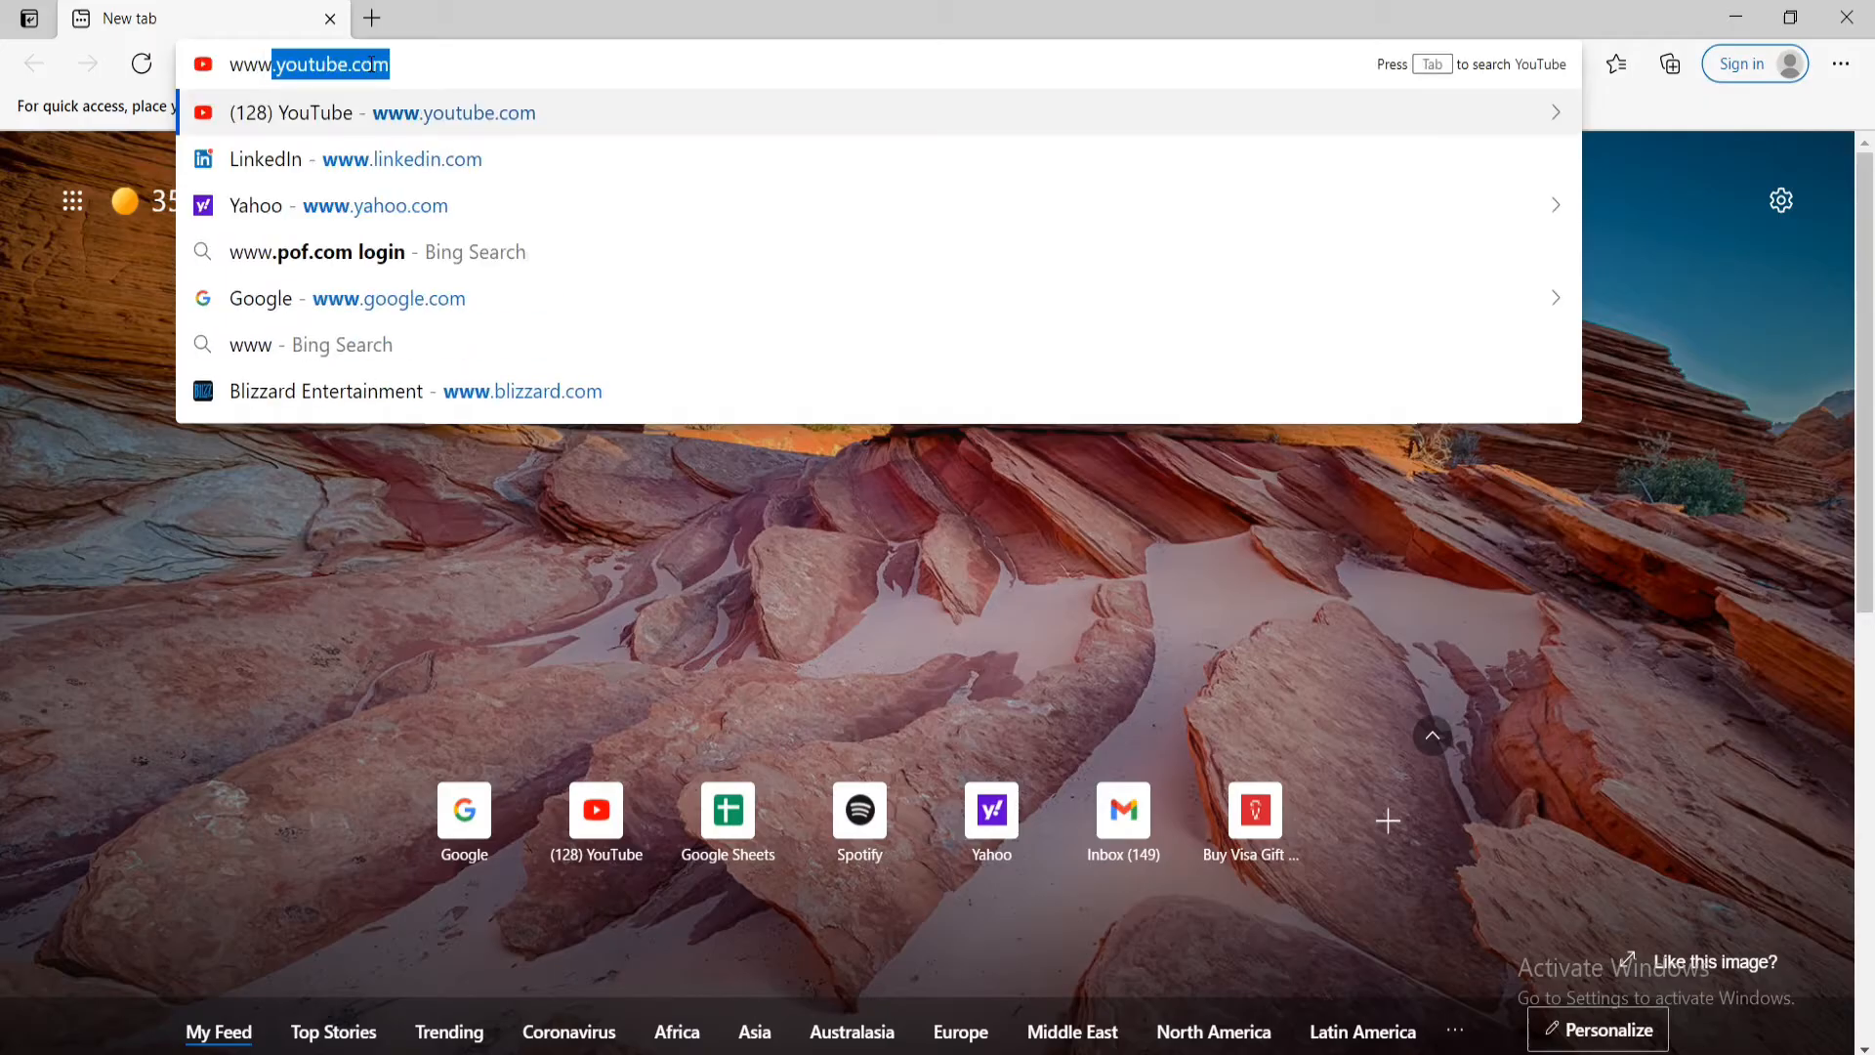
{"action": "type", "text": "www.blizzard.com/en-us/"}
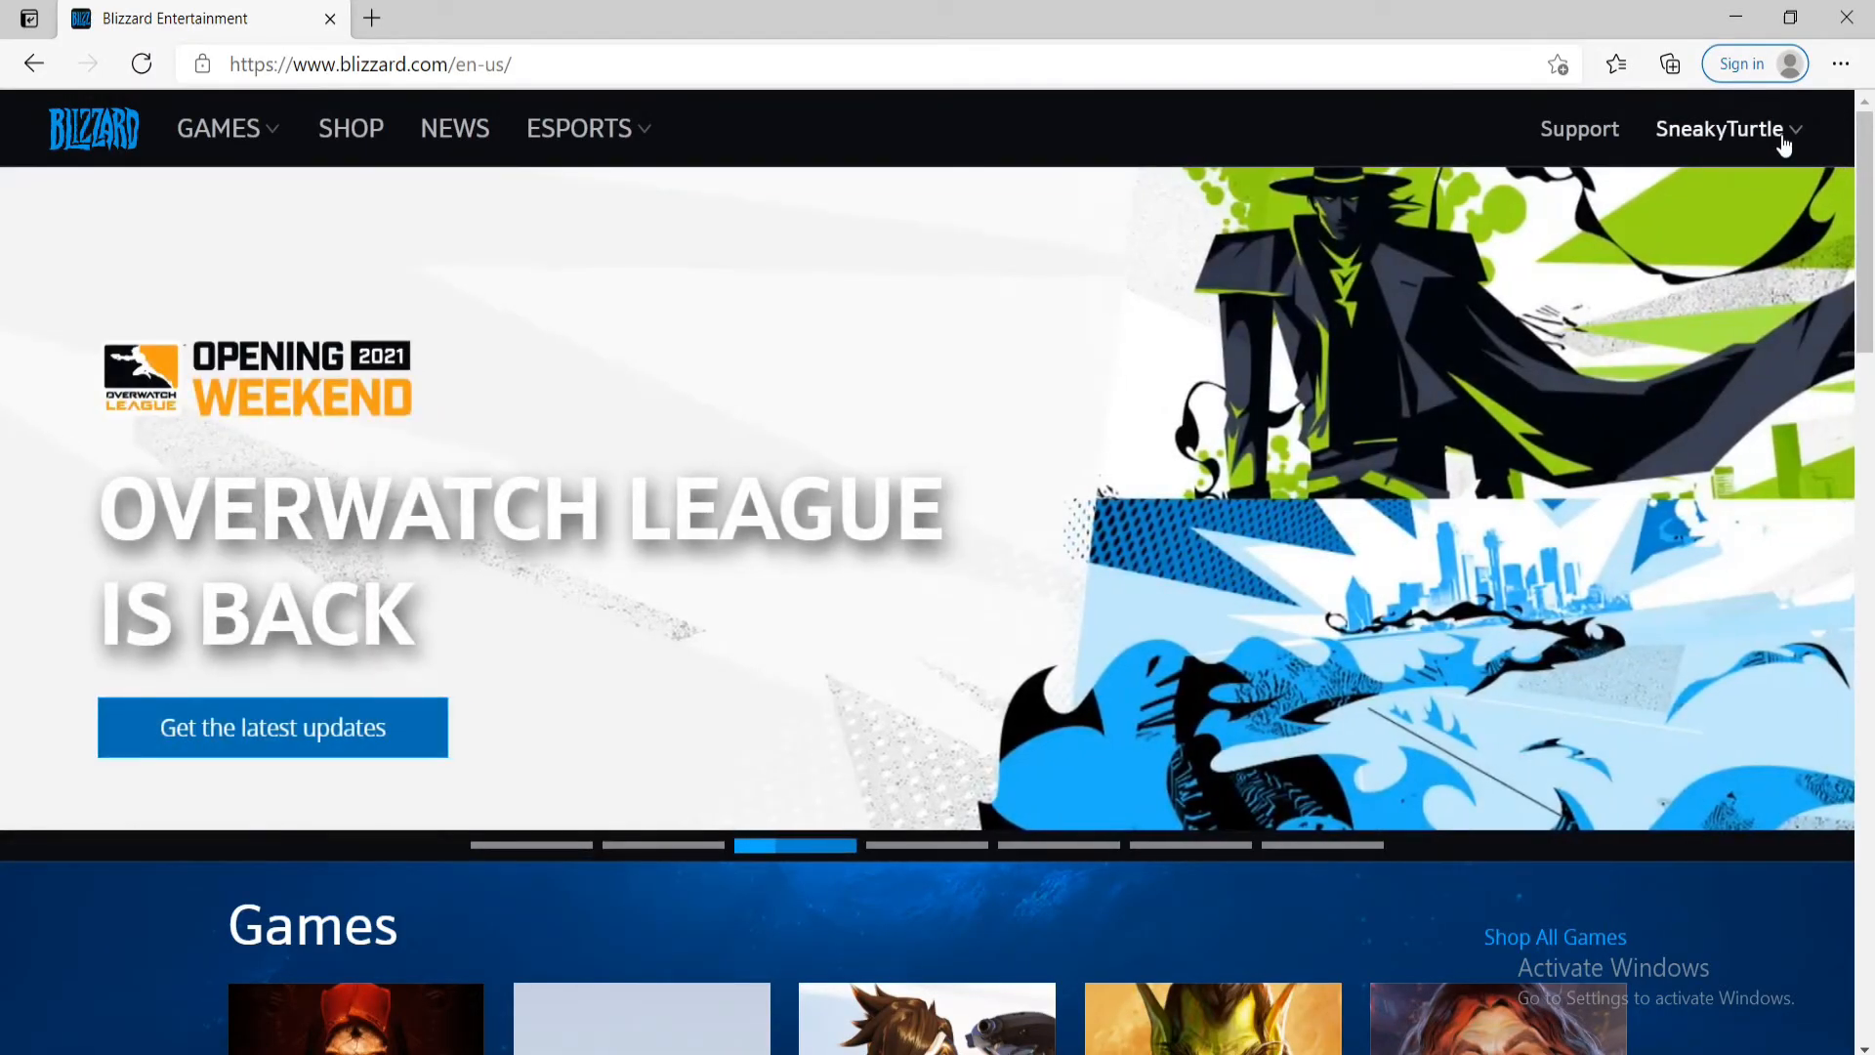
Step: Choose Account Settings from the account dropdown and log in to Battle.net
{"action": "left_click", "coordinate": [1718, 128]}
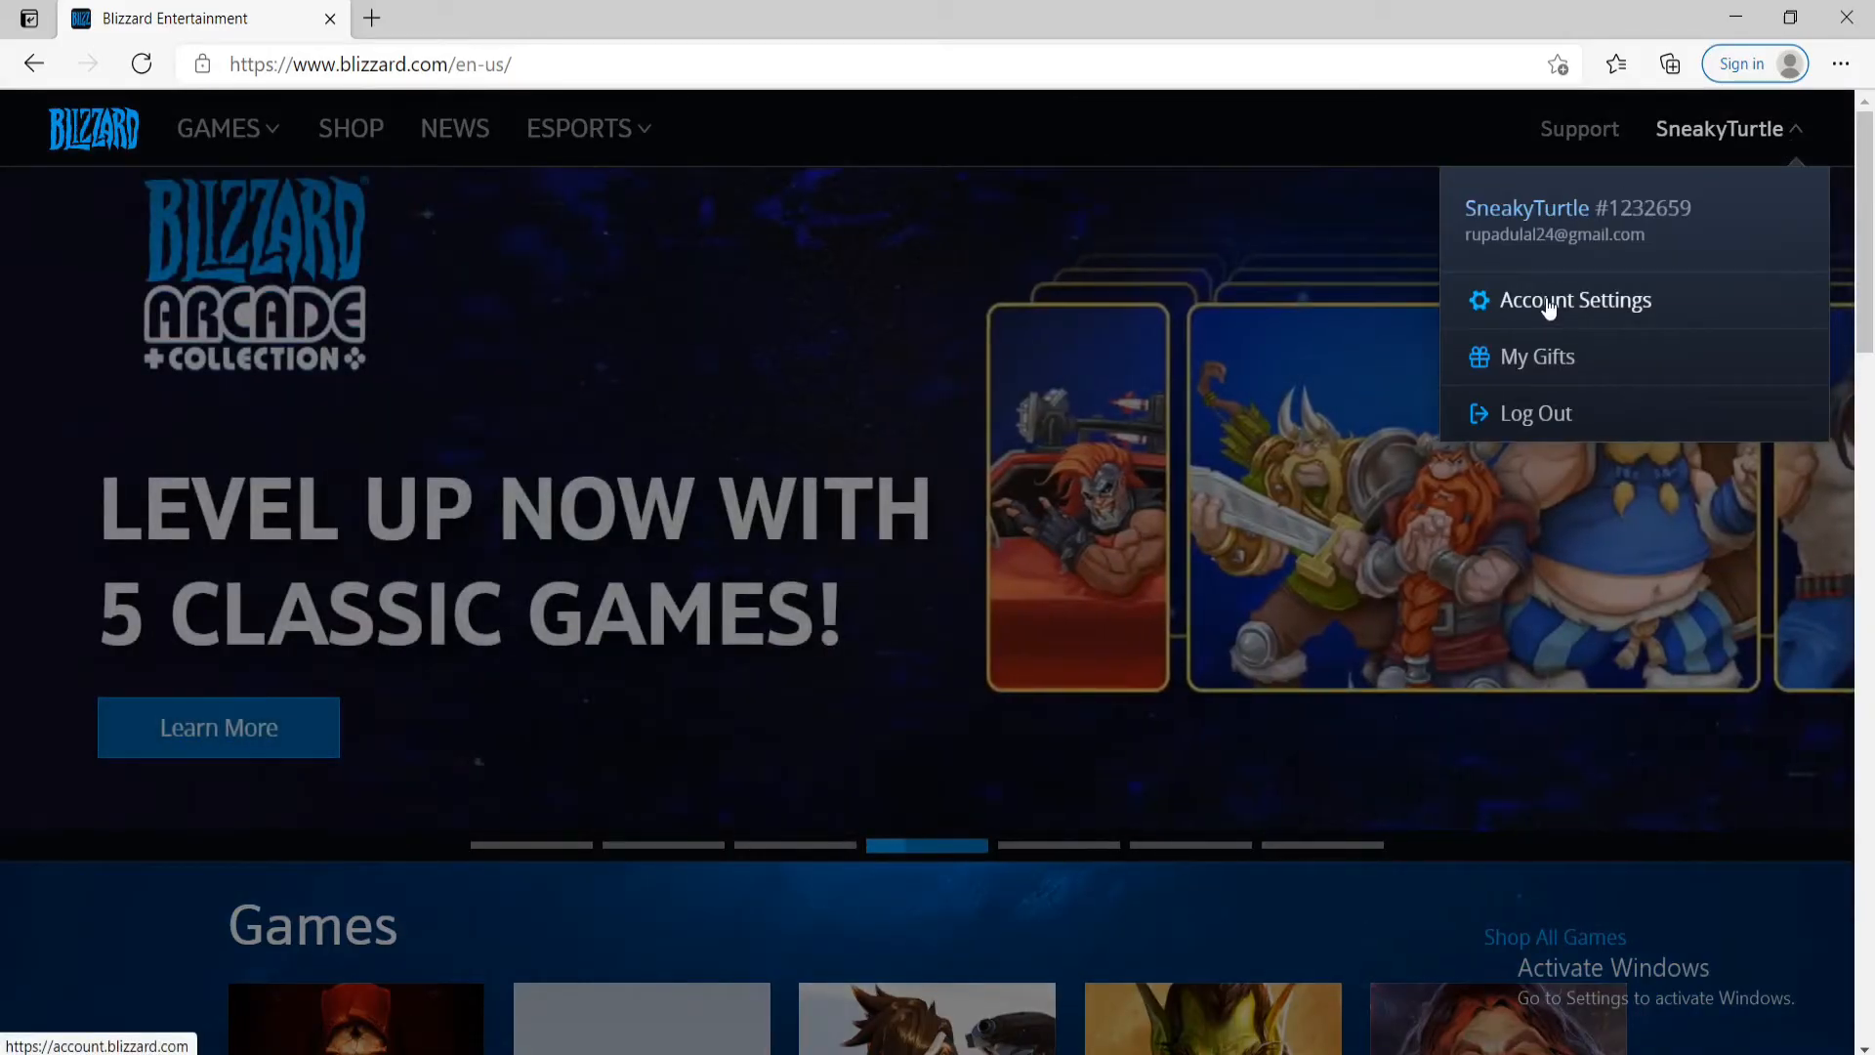
{"action": "left_click", "coordinate": [1575, 300]}
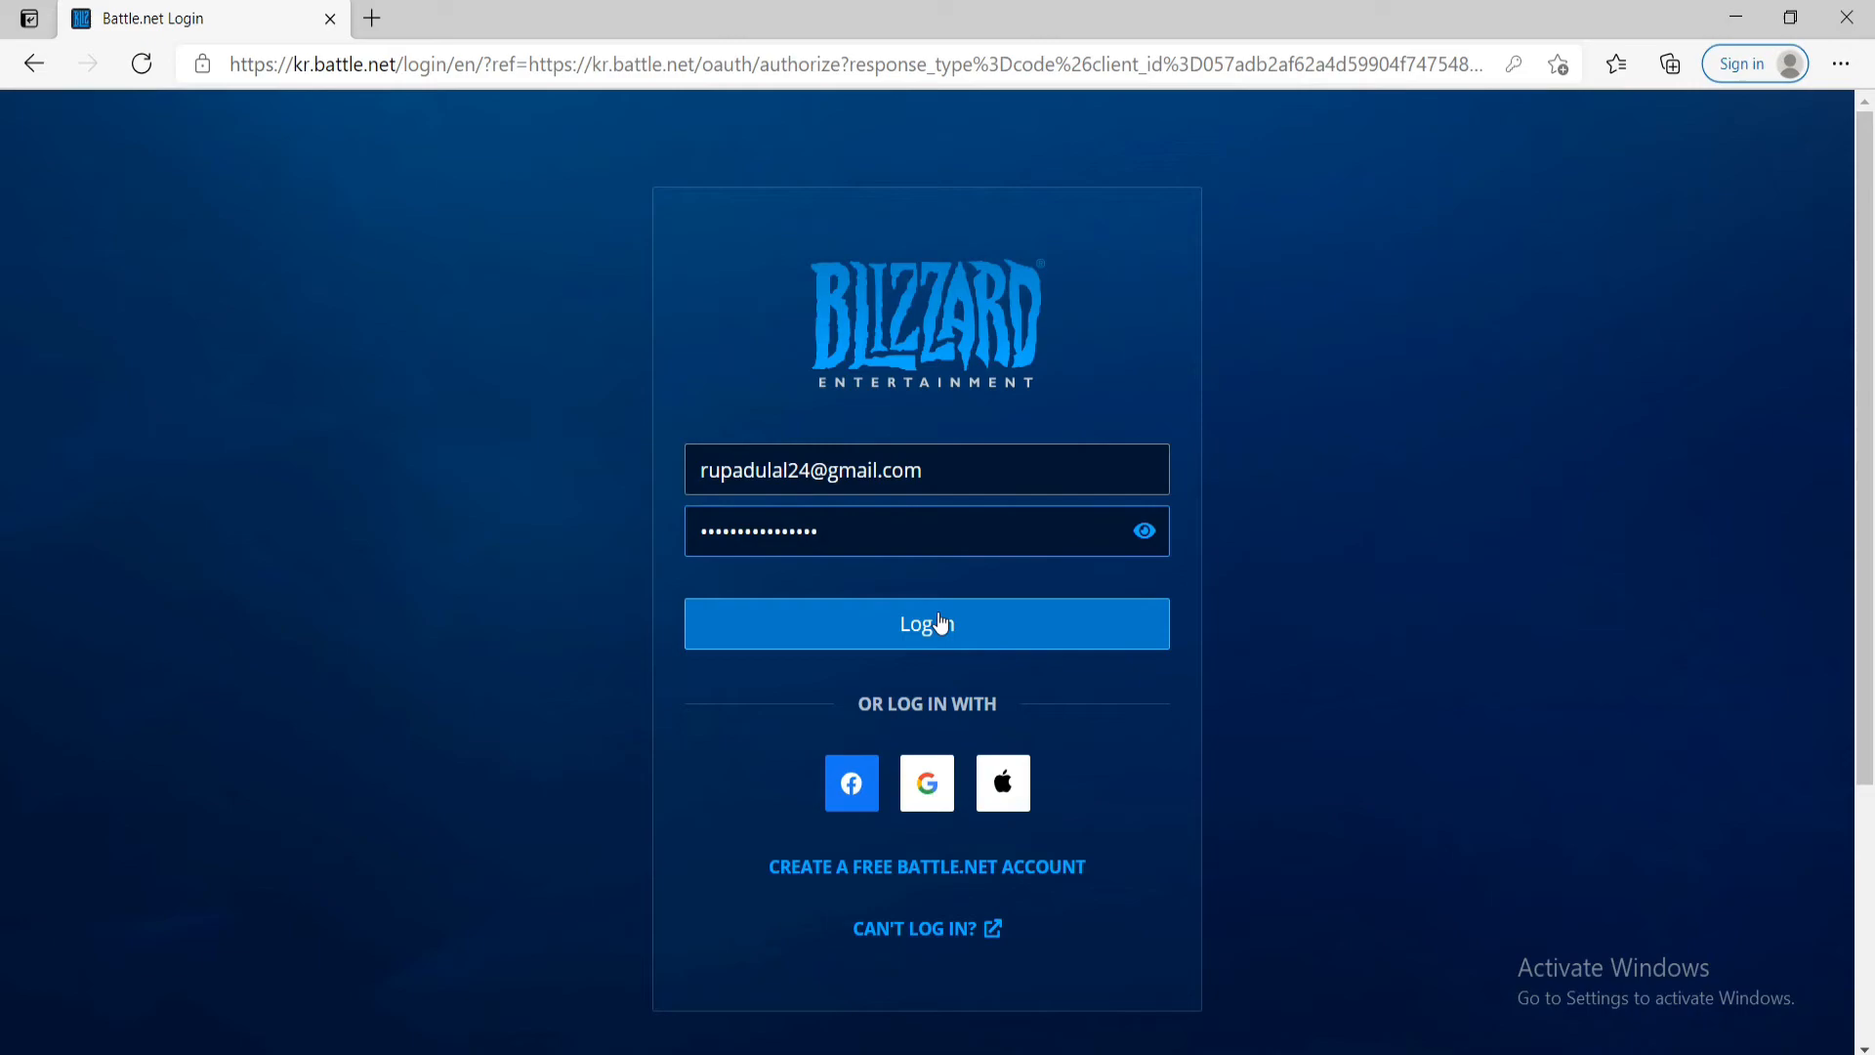
{"action": "left_click", "coordinate": [926, 623]}
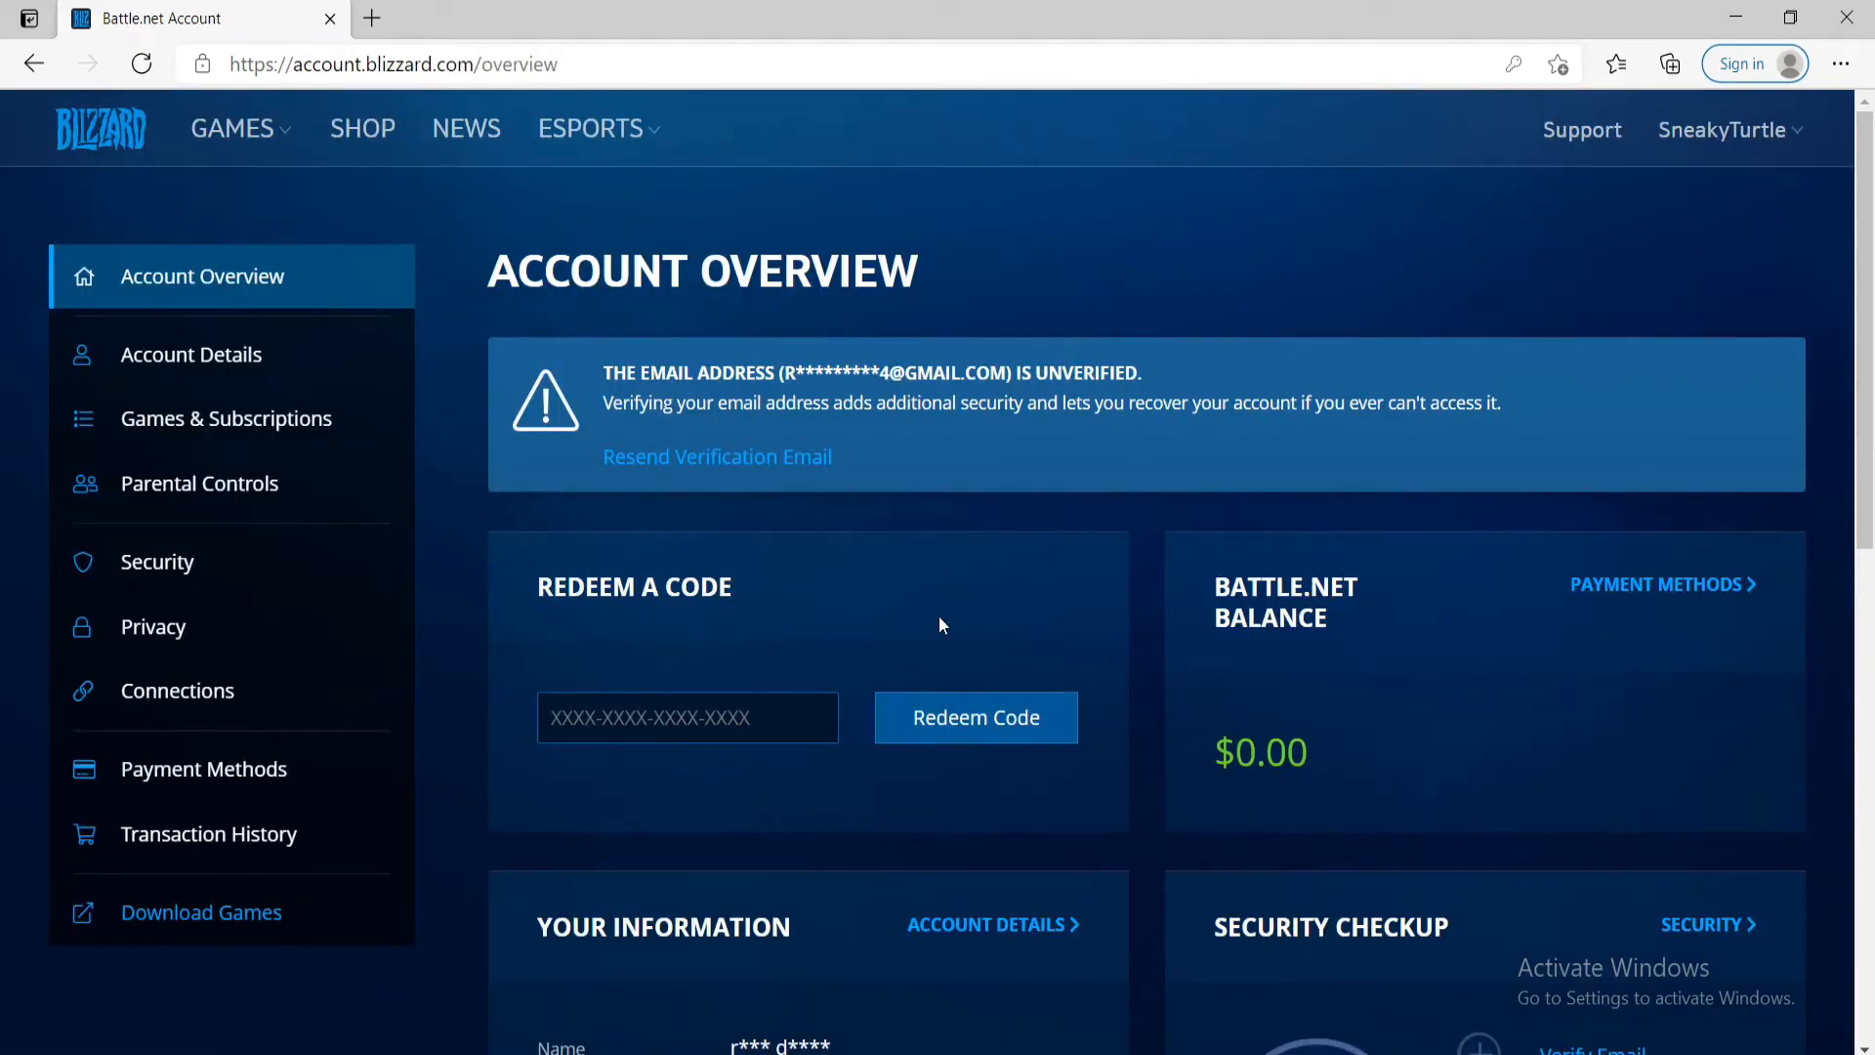
{"action": "mouse_move", "coordinate": [451, 305]}
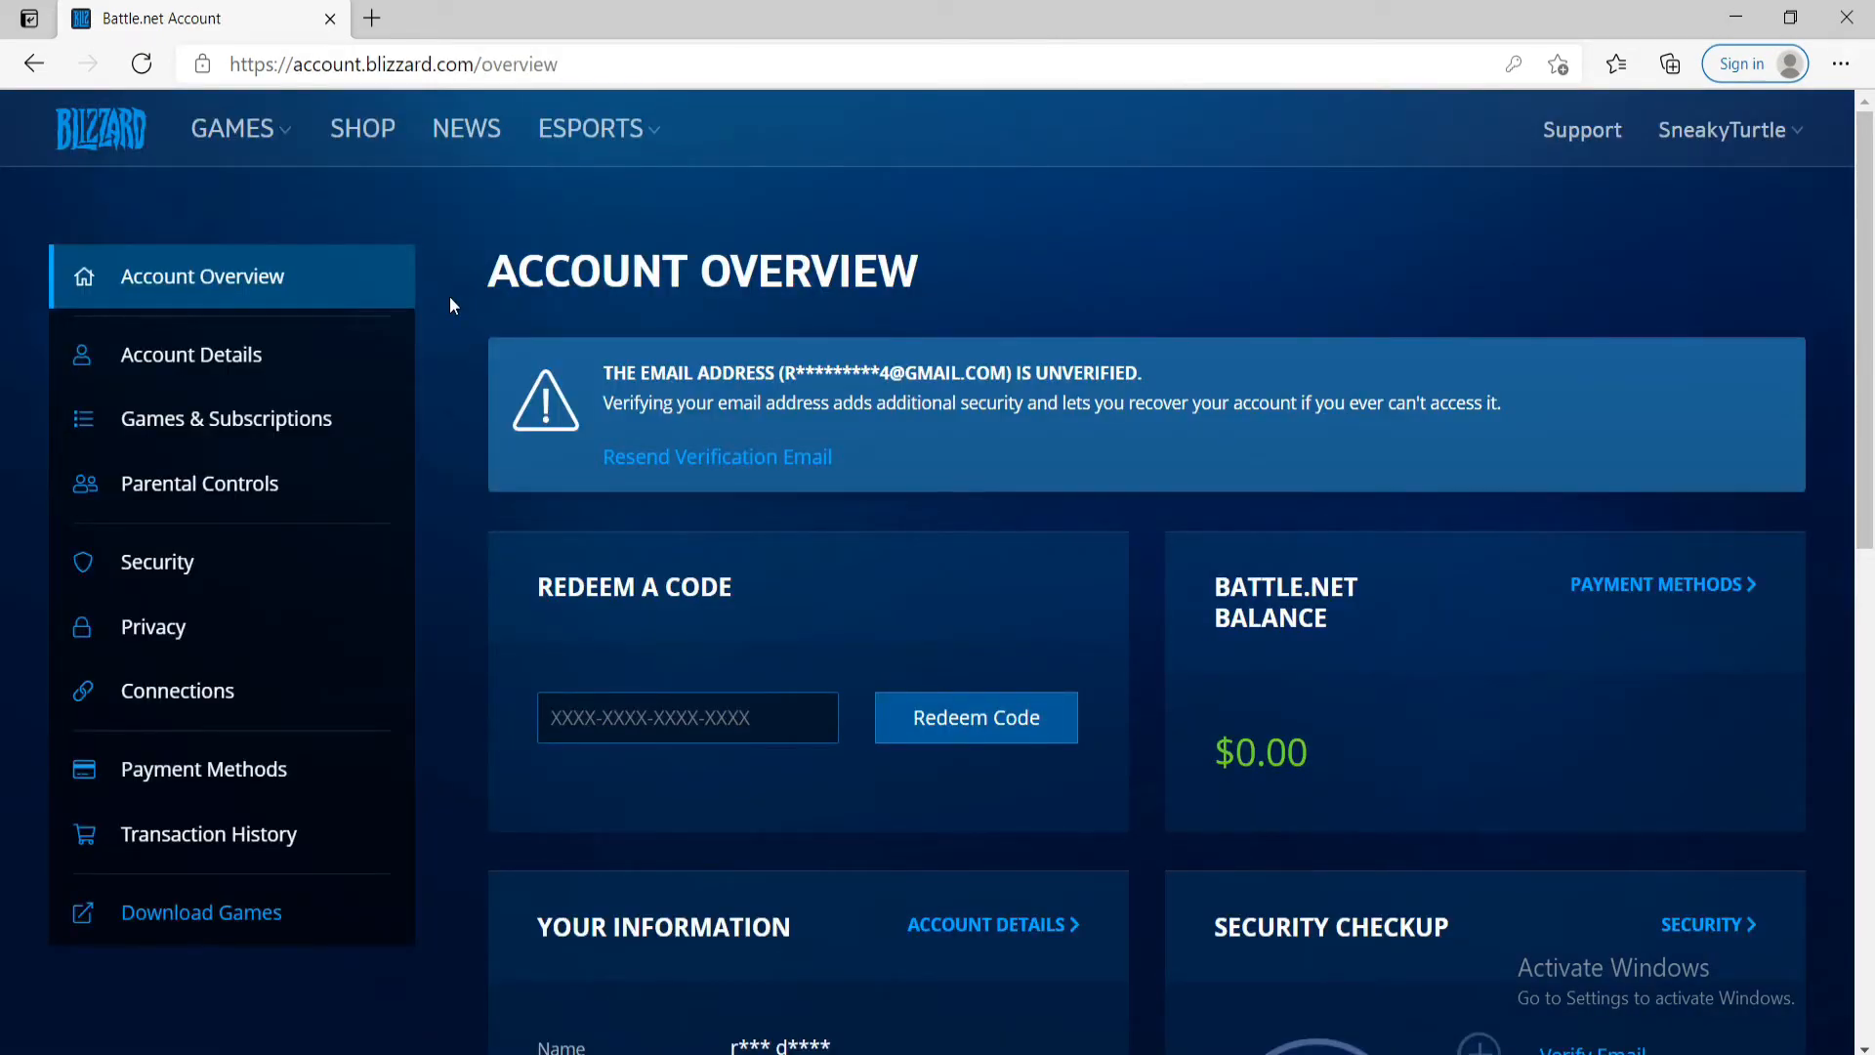
{"action": "mouse_move", "coordinate": [358, 273]}
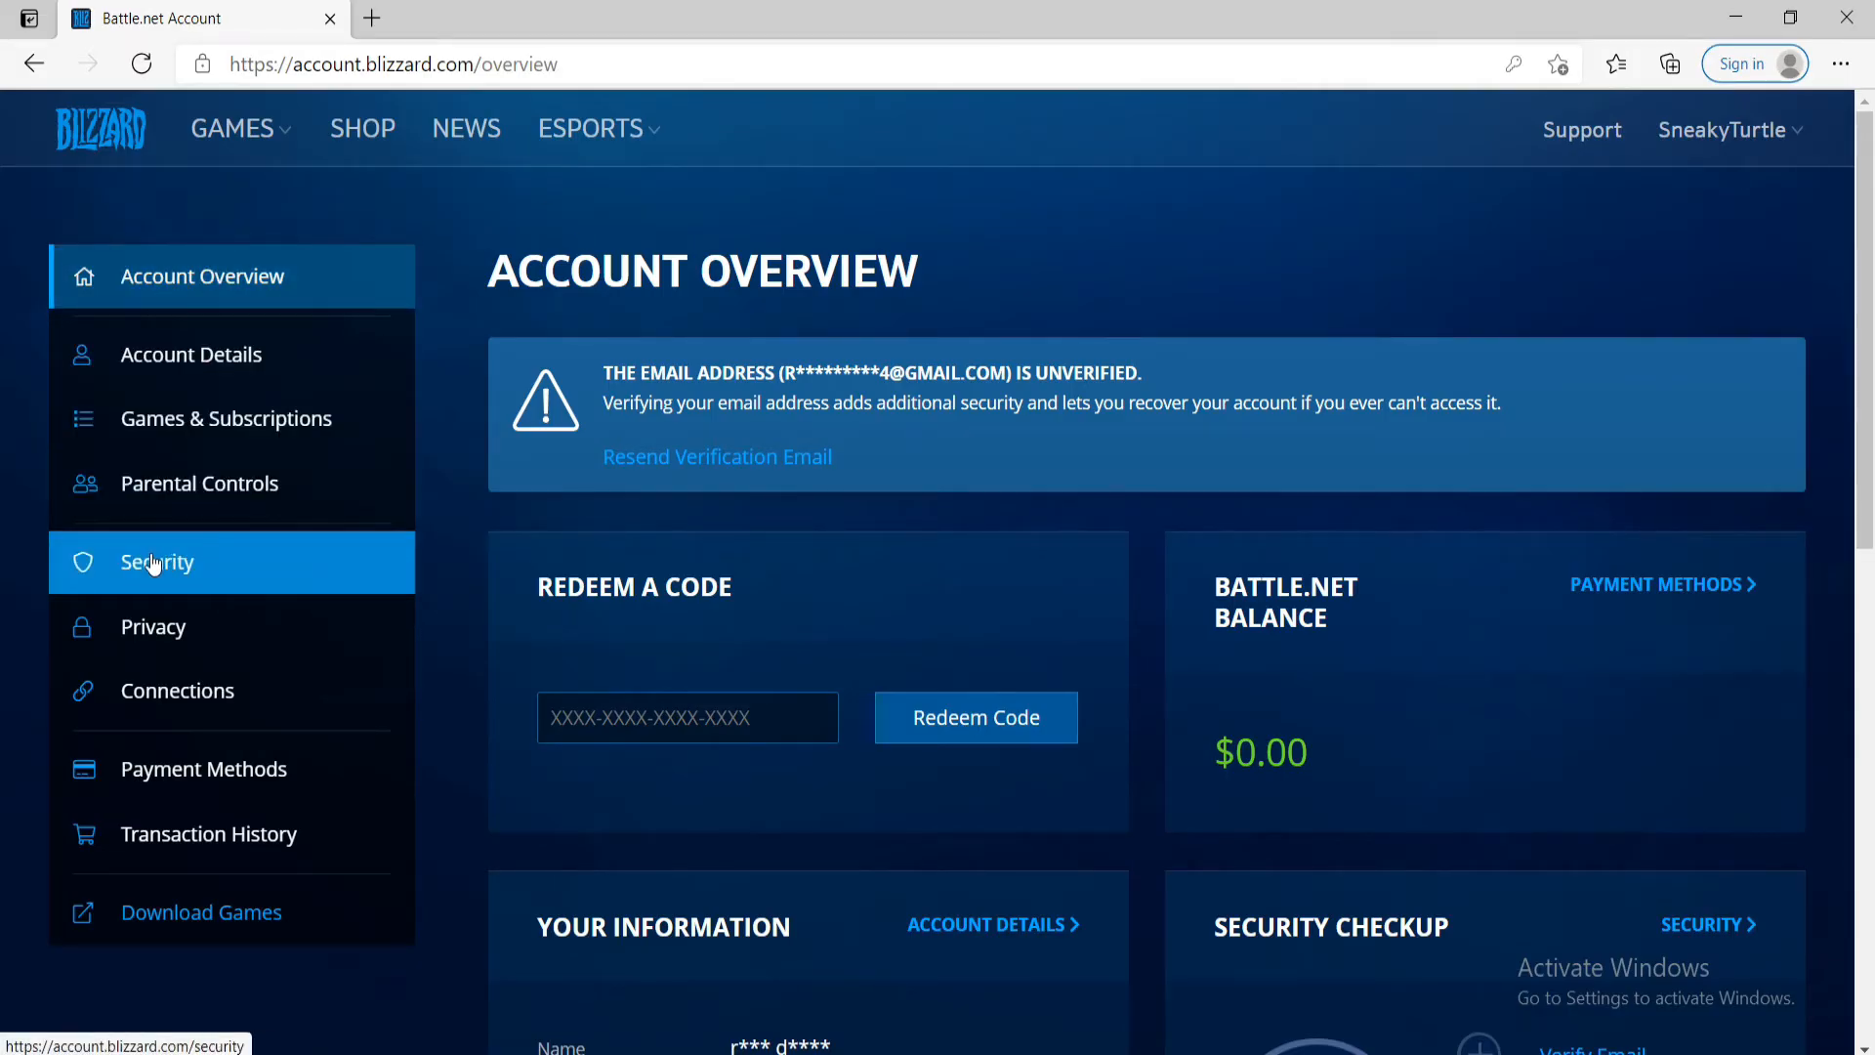
Step: Go to Security in the account sidebar
{"action": "left_click", "coordinate": [155, 562]}
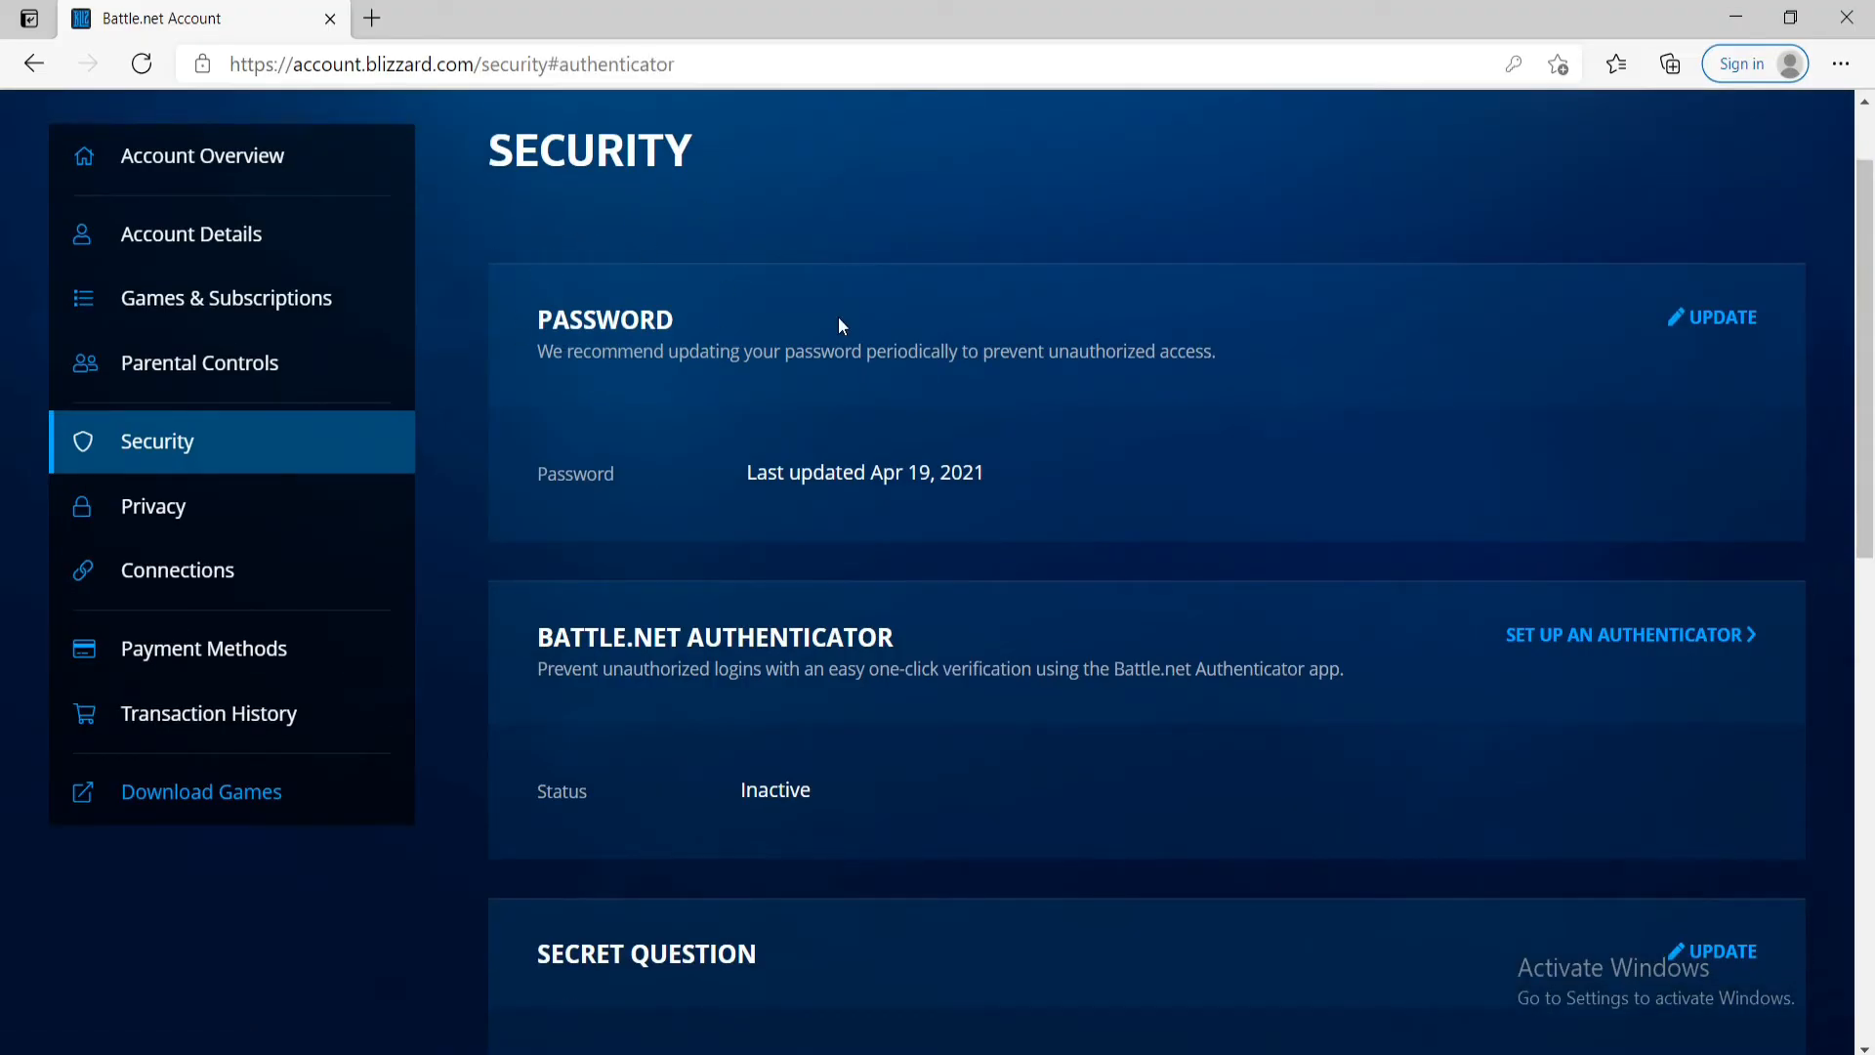
{"action": "mouse_move", "coordinate": [1723, 317]}
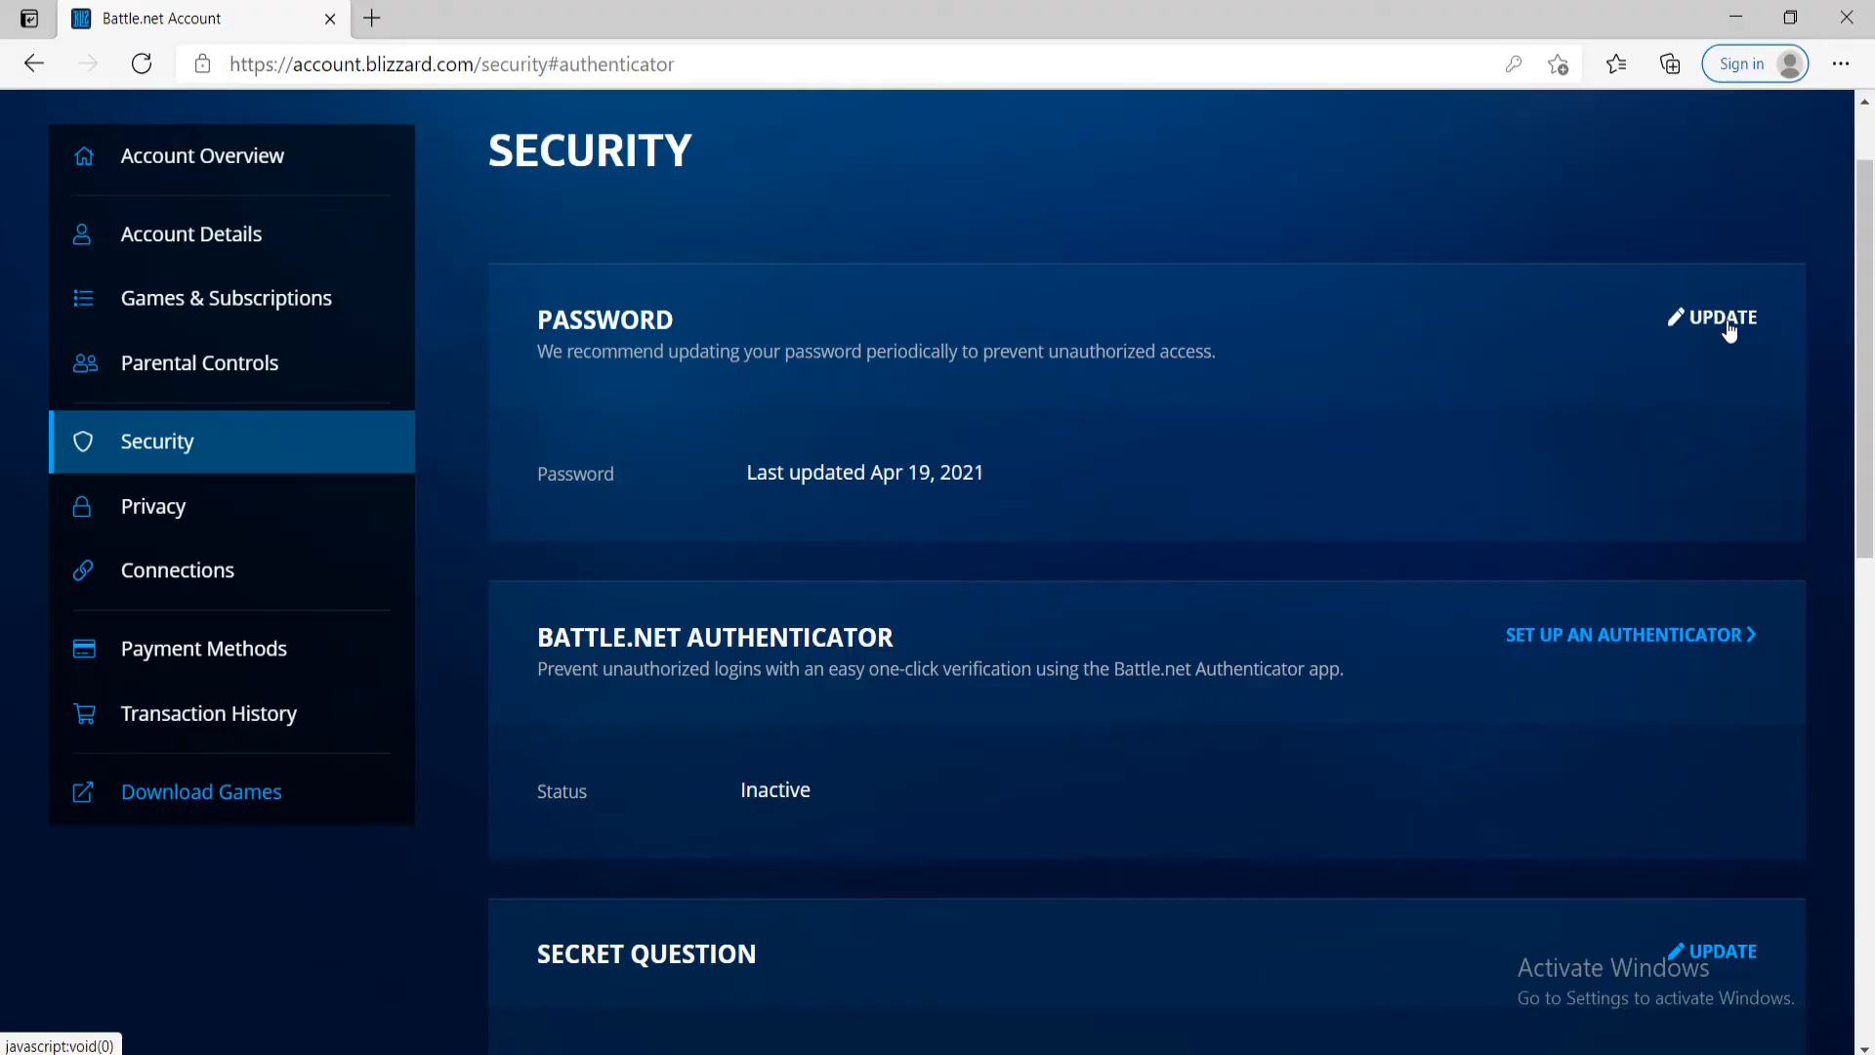
Step: Save a new password under Password UPDATE and refuse Edge's offer to remember it
{"action": "left_click", "coordinate": [1720, 316]}
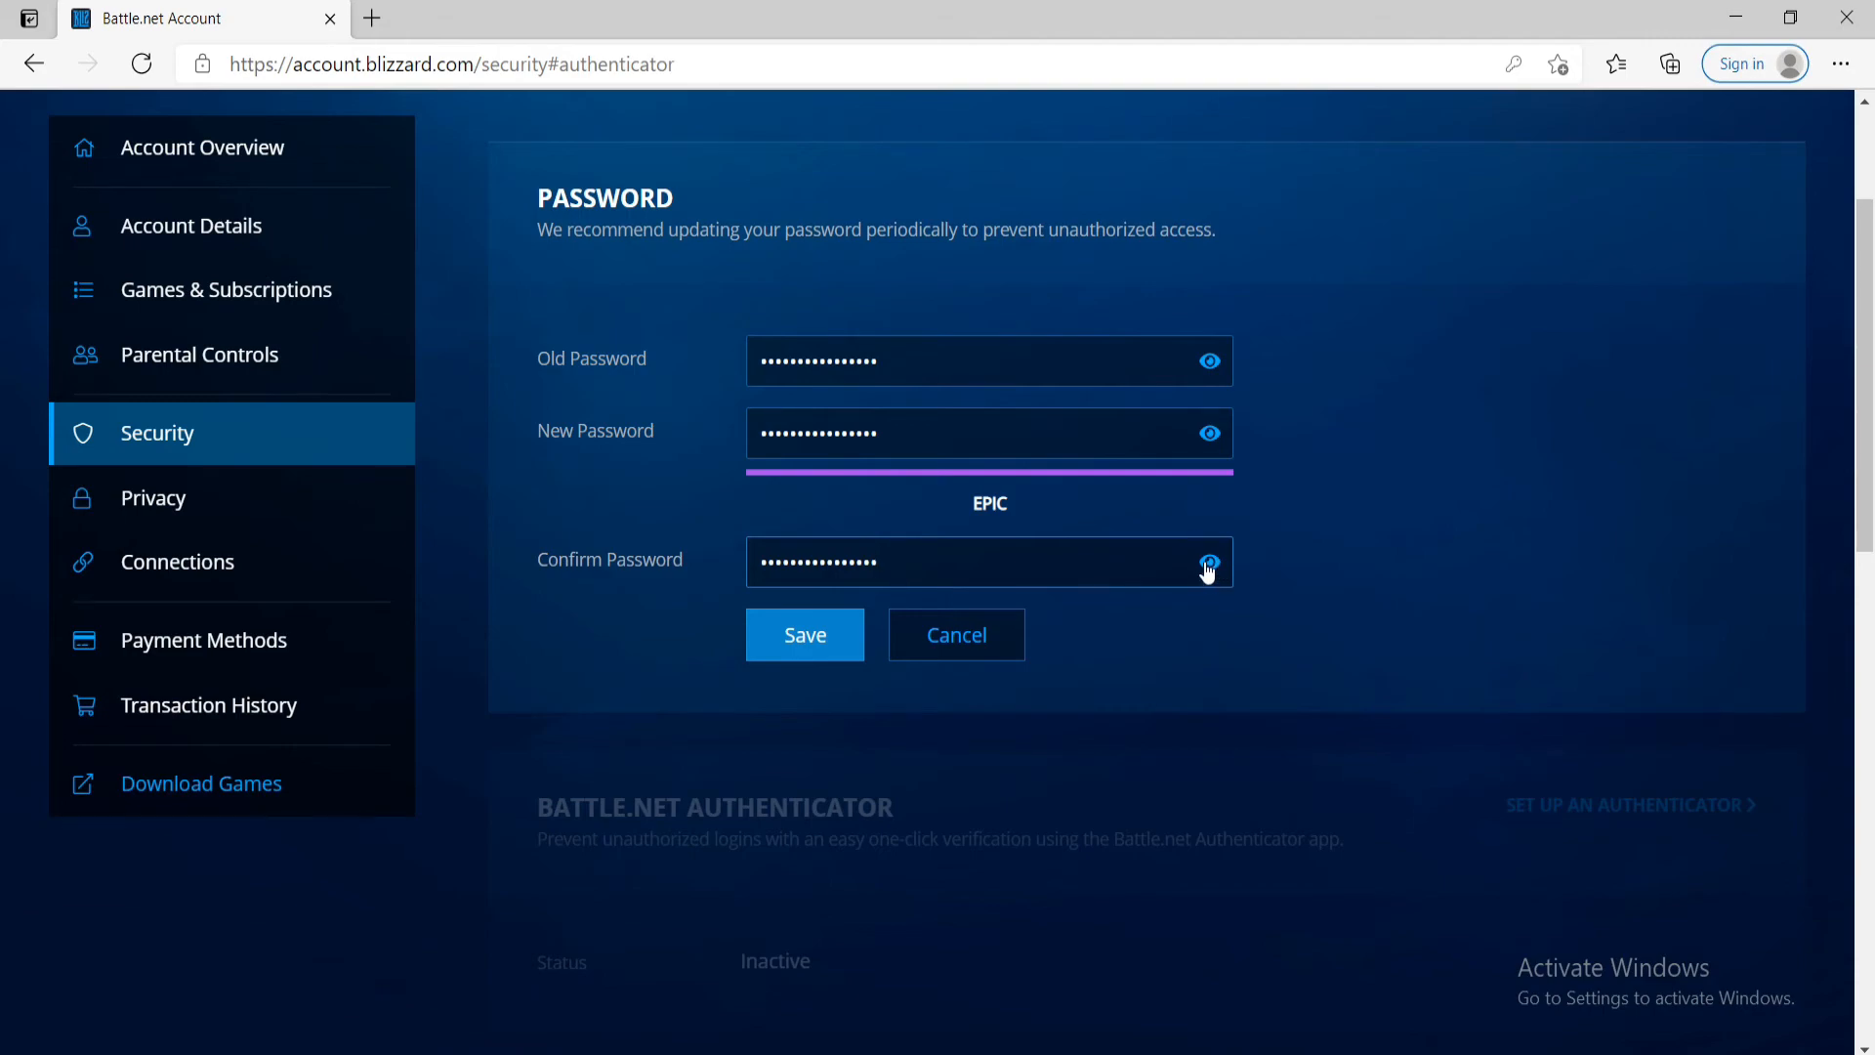
{"action": "scroll", "scroll_direction": "down", "scroll_amount": 3}
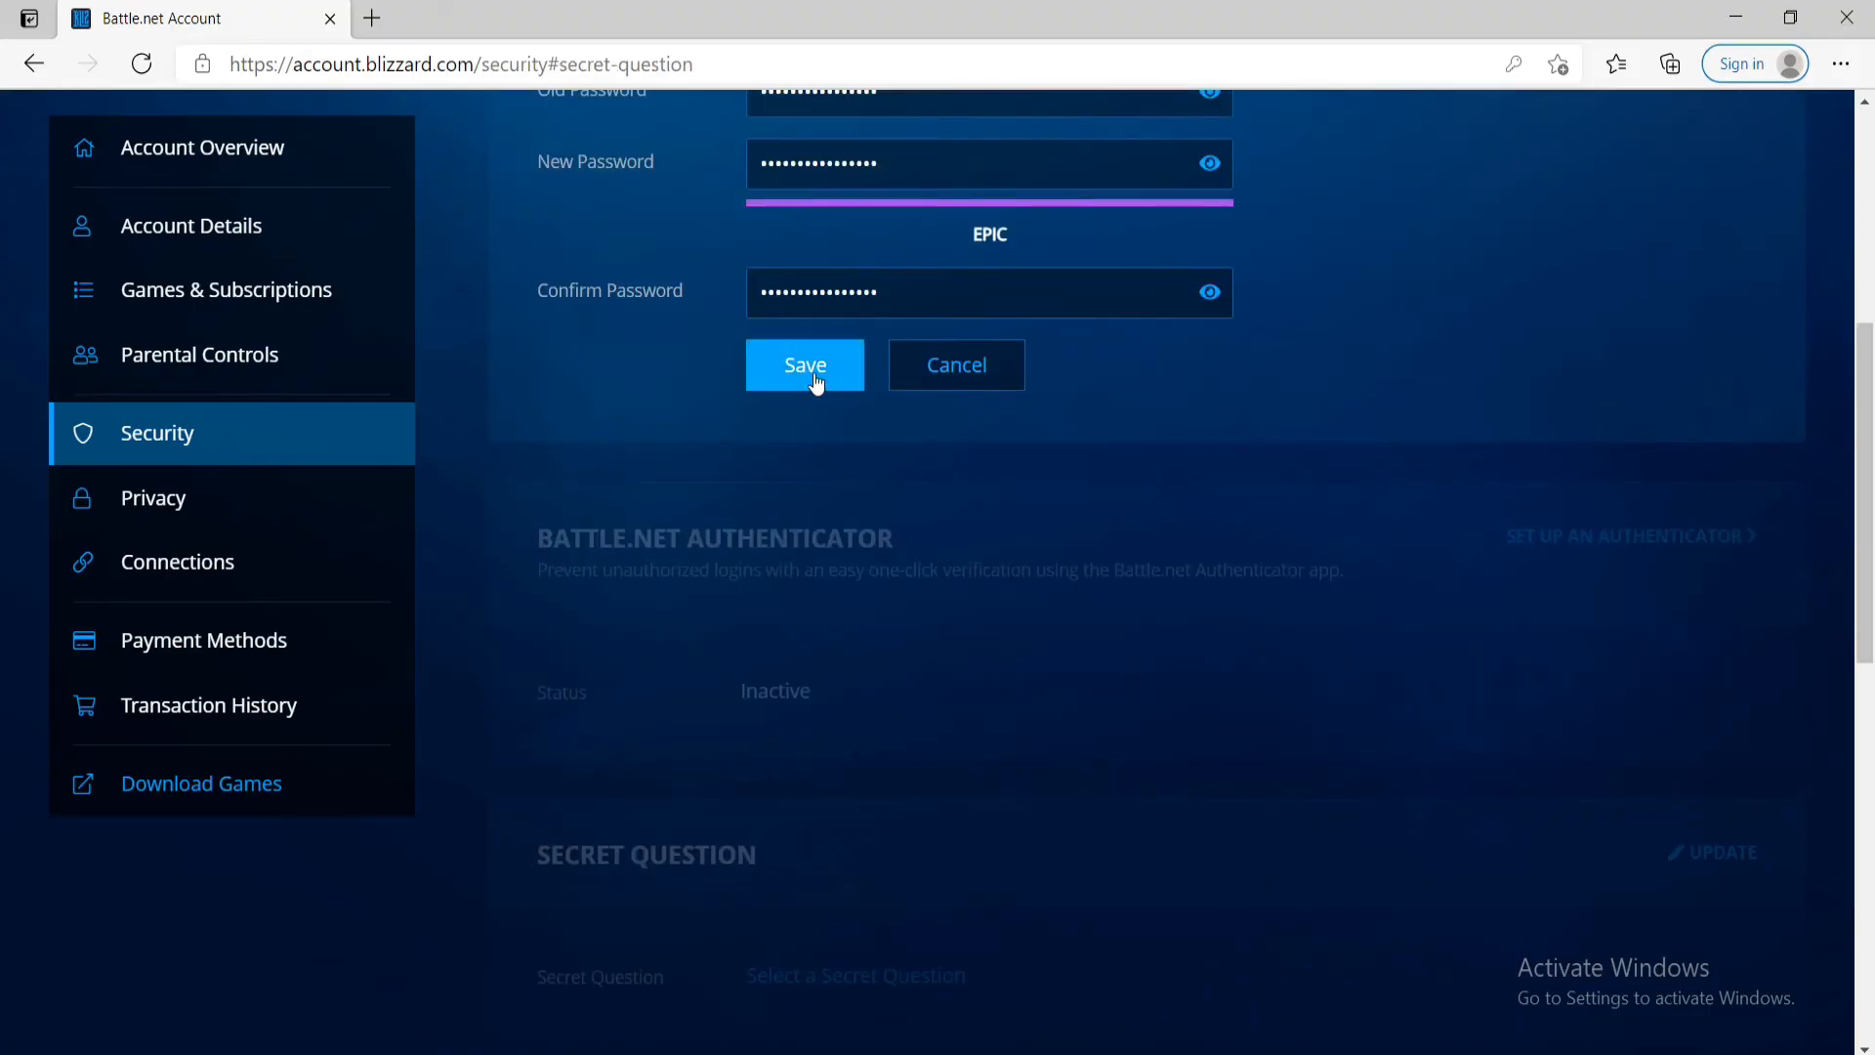
{"action": "left_click", "coordinate": [805, 364]}
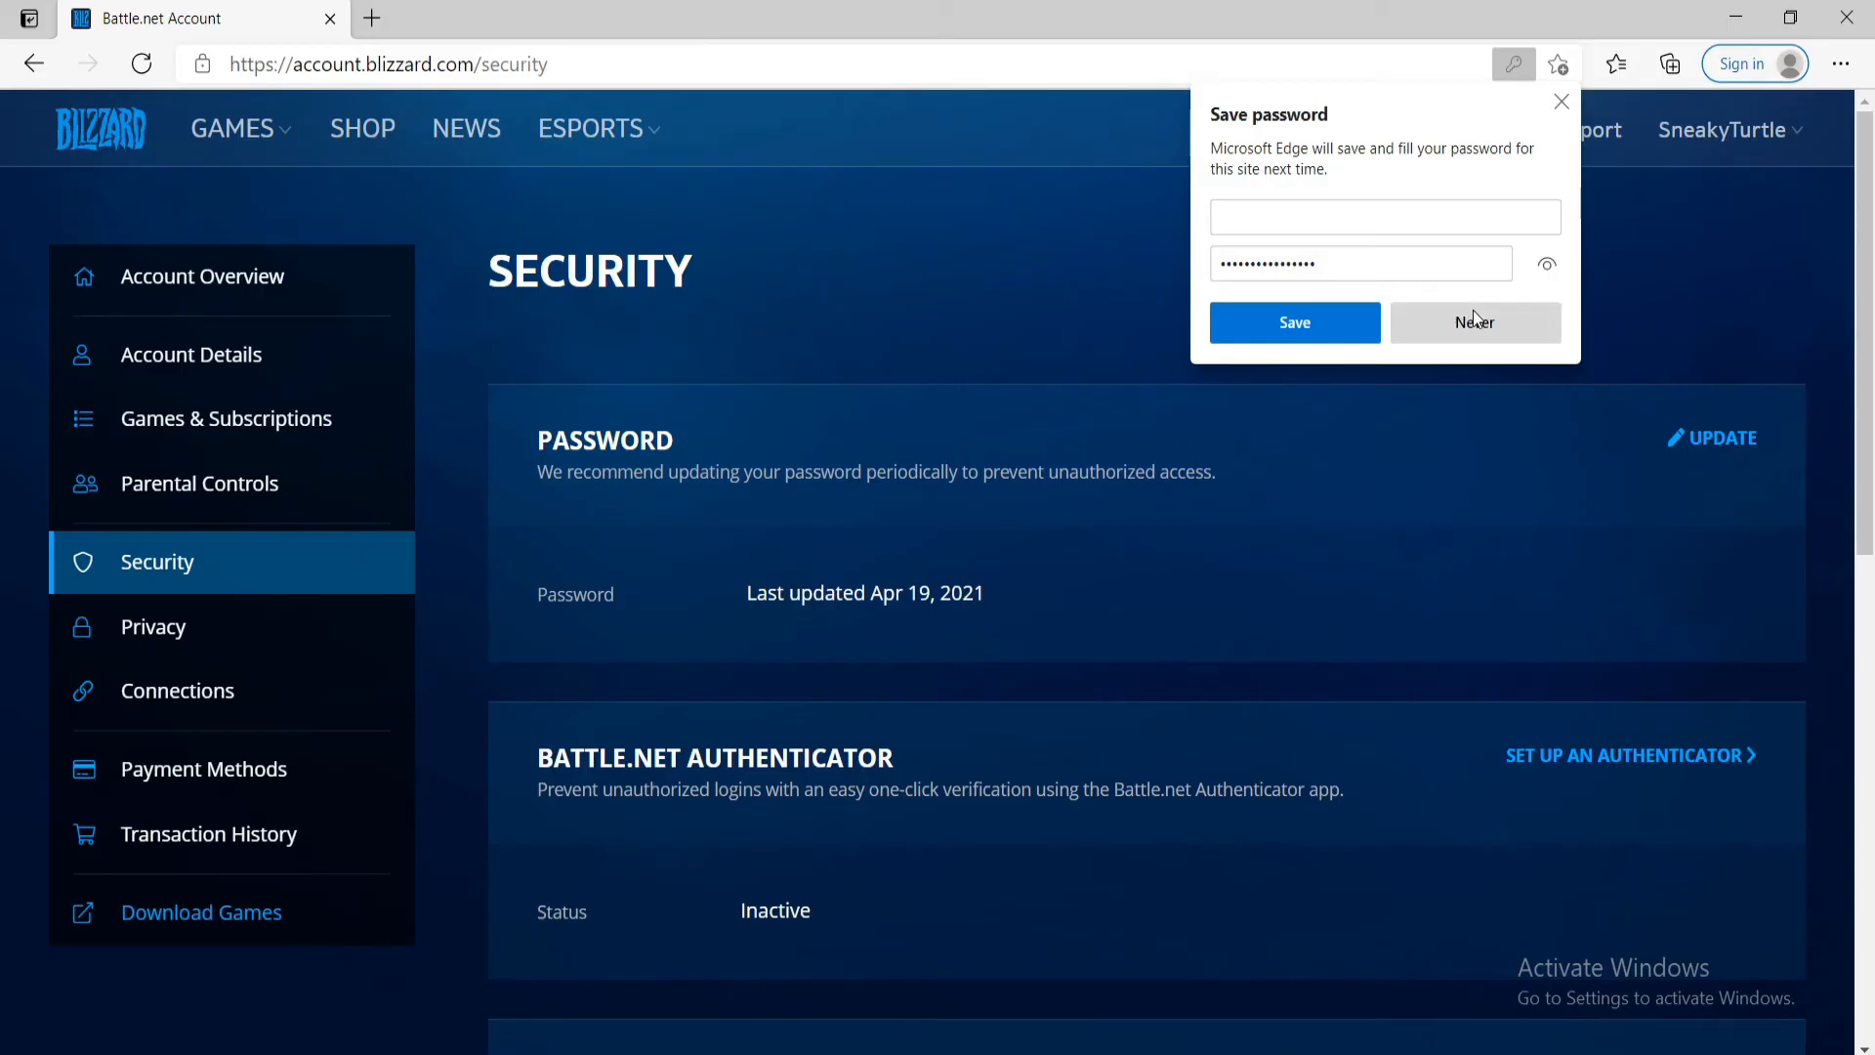
{"action": "left_click", "coordinate": [1476, 321]}
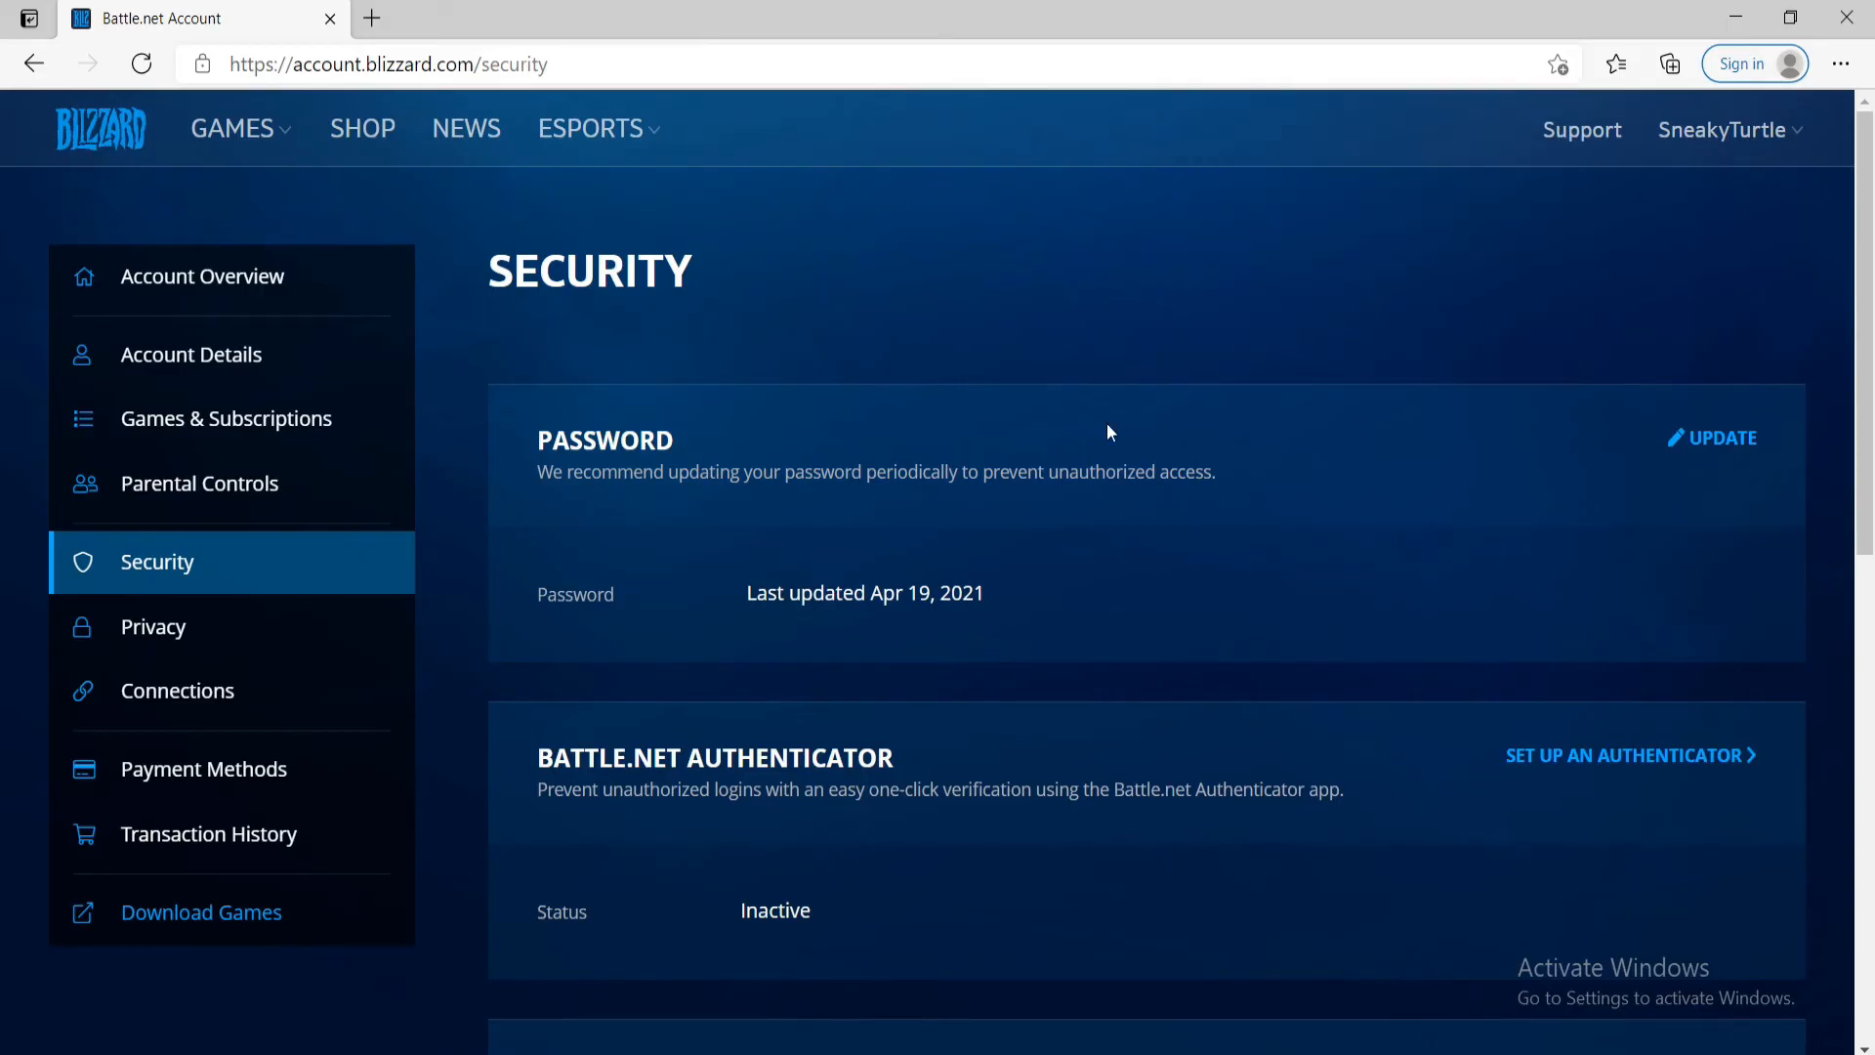